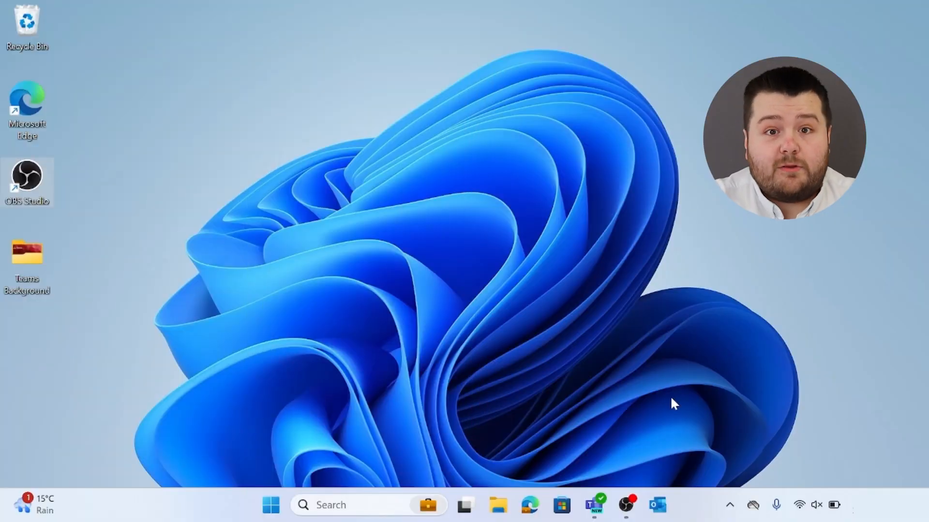
- Launch Outlook from the taskbar to show the 18–24 March 2024 calendar week
click(656, 505)
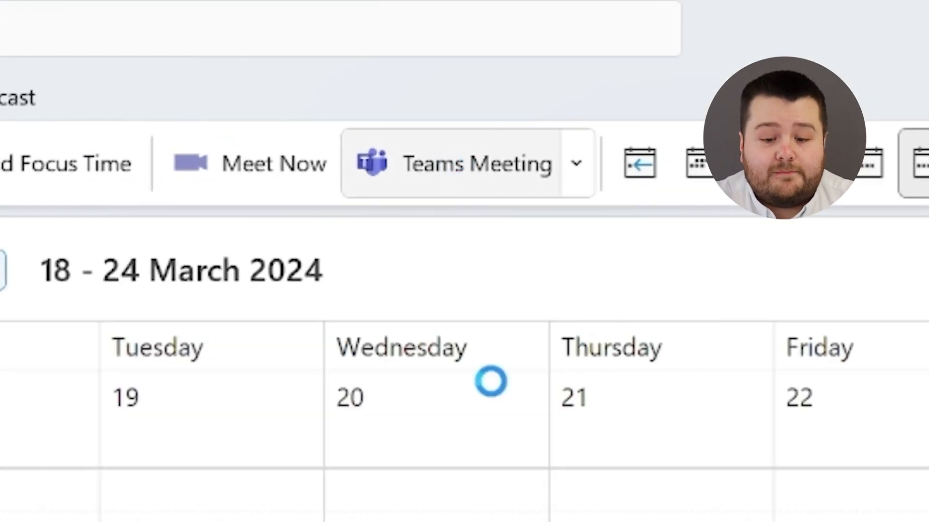
- Create a new Teams meeting invitation from the Calendar ribbon, defaulting to 15:30–16:00
click(467, 163)
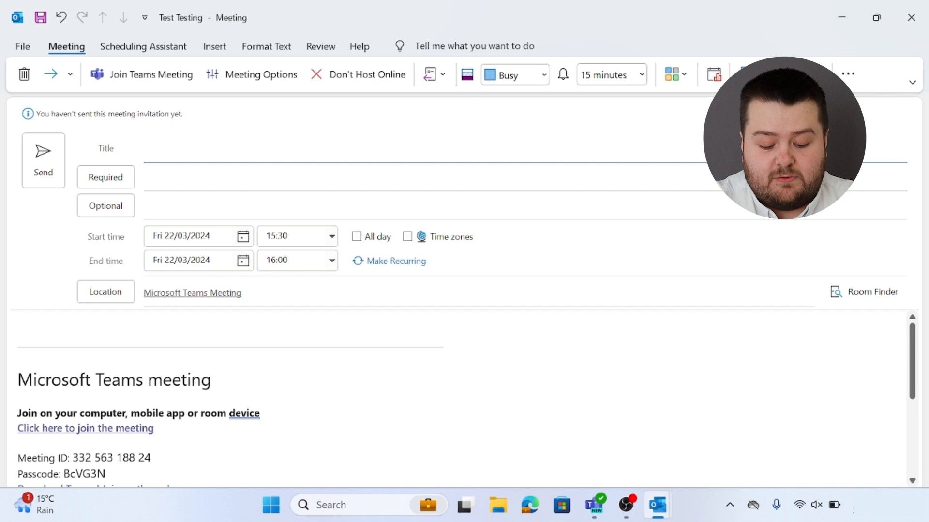
text(Test Meeting)
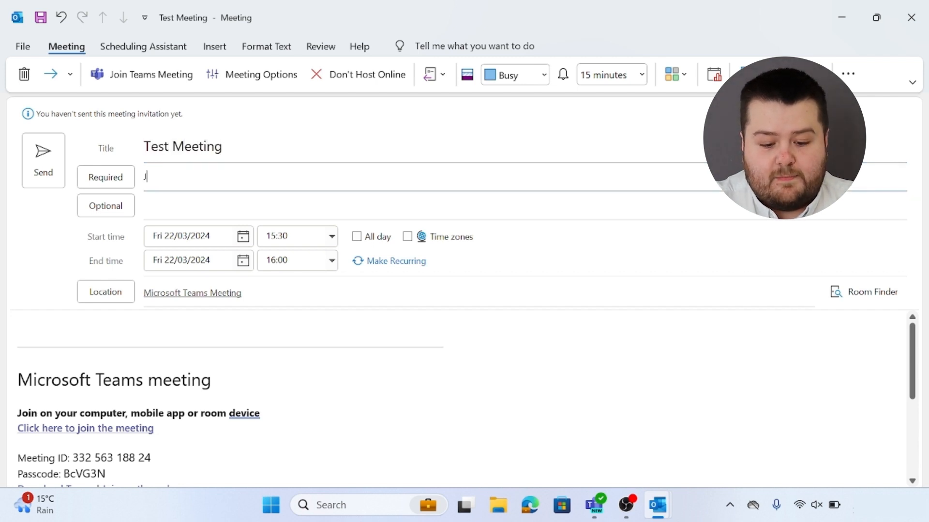
text(Jordan Shirley;)
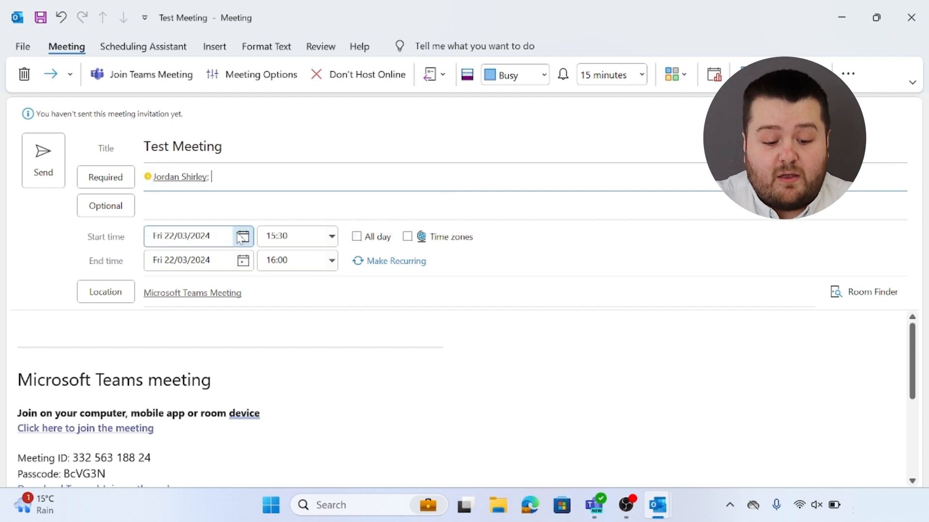
- Change the meeting date to Monday 18/03/2024 using the start-date picker
click(242, 235)
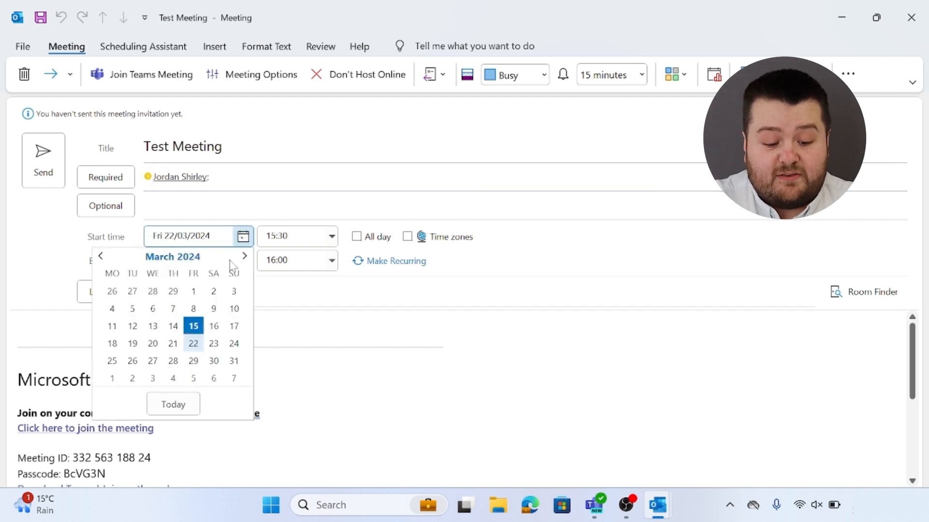
mouse_move(112, 343)
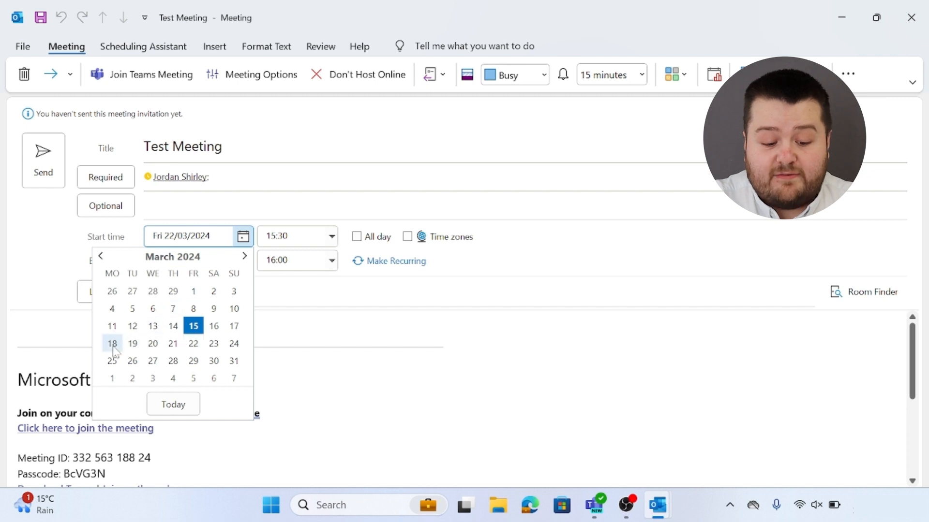
click(111, 343)
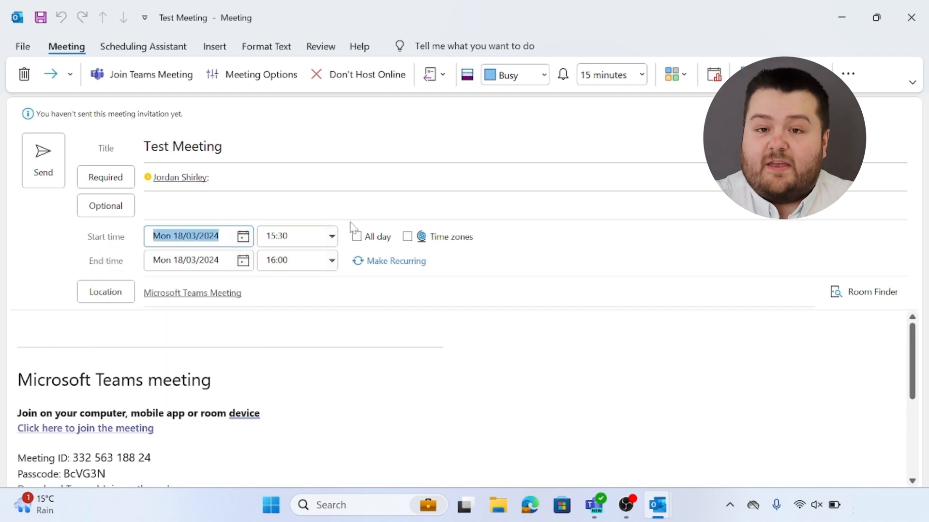